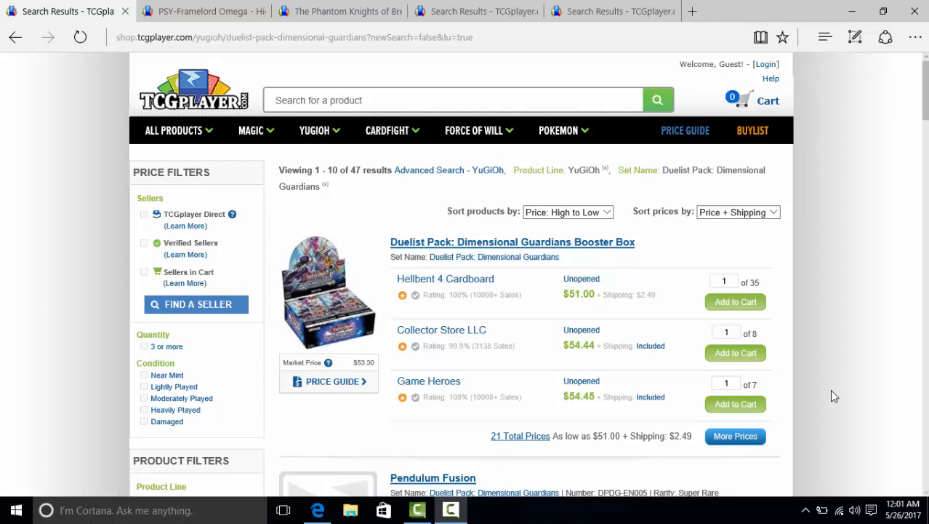
mouse_move(834, 238)
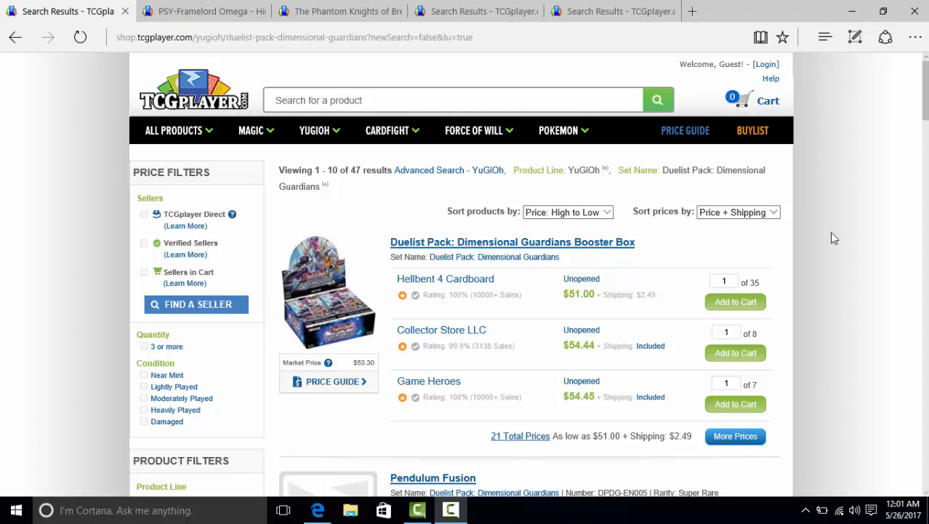
View PSY-Framelord Omega at $43.74, then The Phantom Knights of Break Sword at $25.89.
scroll(down, 3)
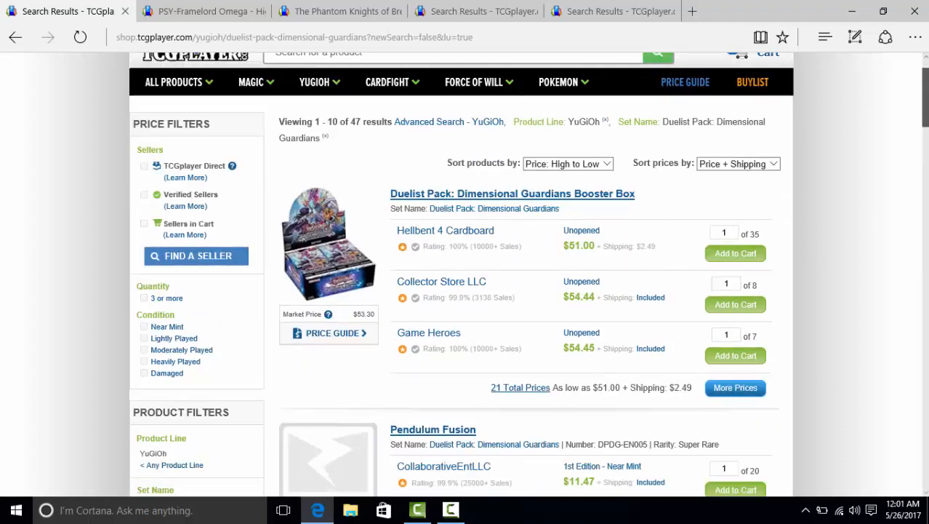
scroll(down, 3)
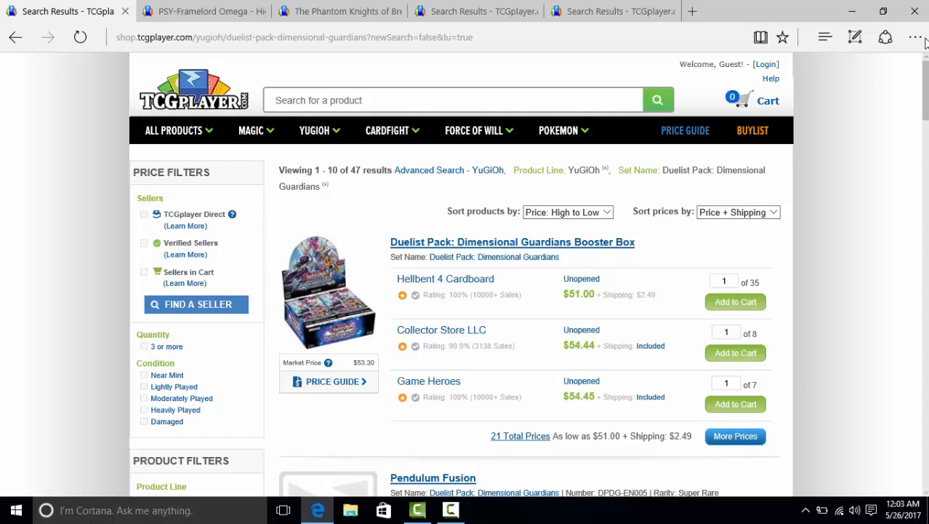
mouse_move(863, 435)
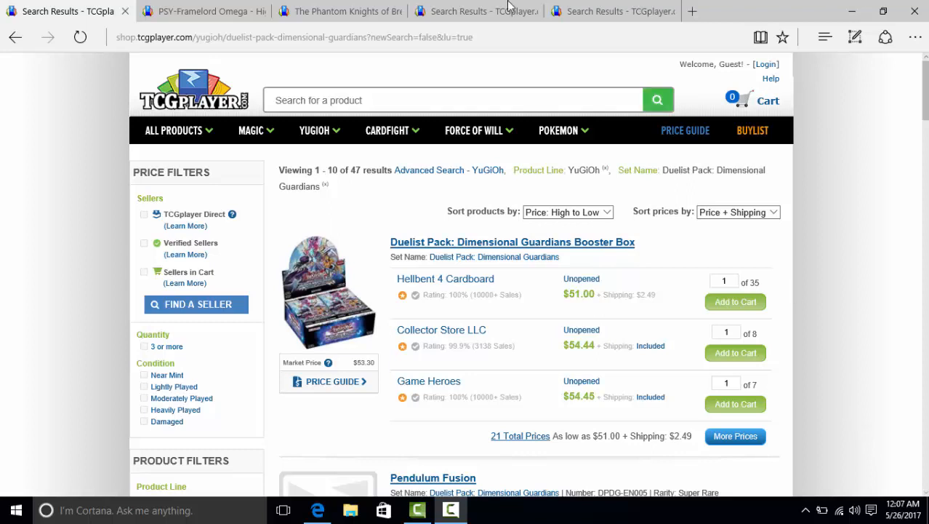
click(196, 11)
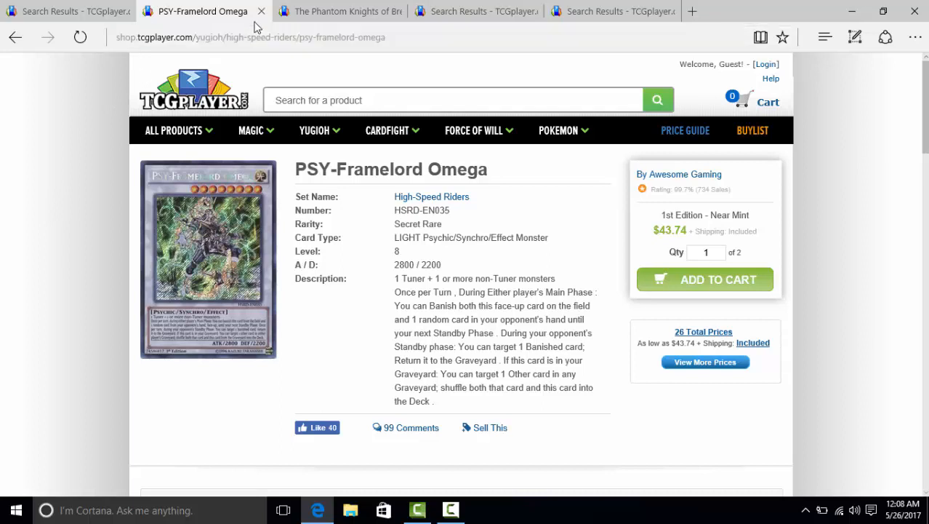
click(347, 11)
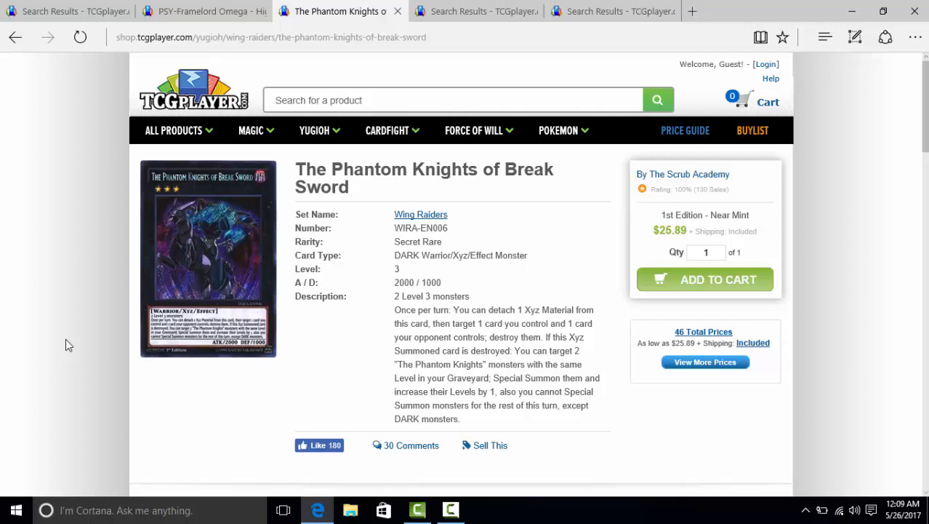
Show High-Speed Riders results, including Hi-Speedroid Chanbara from $17.97 and PSY-Framegear Gamma from $9.99.
click(476, 11)
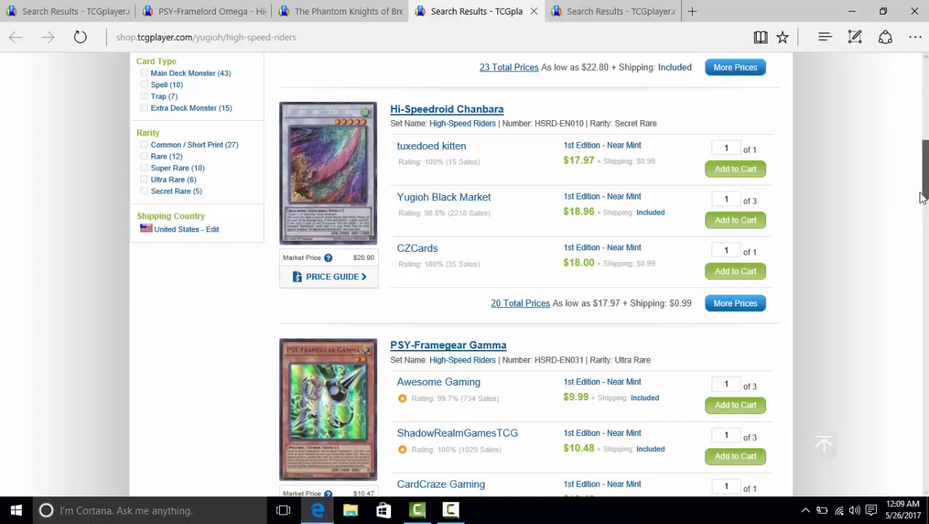
Scroll through Wing Raiders results with Raidraptor cards from $11.90, then return to the first tab.
scroll(down, 3)
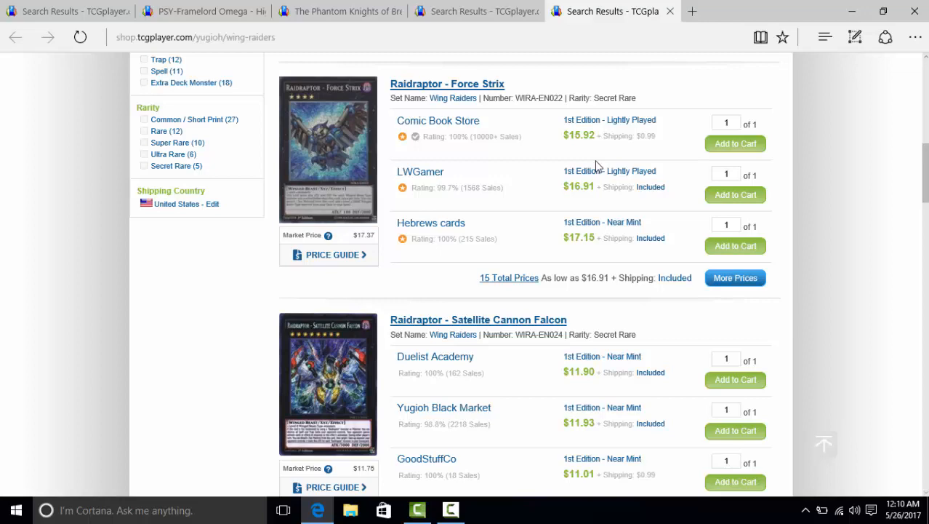
click(55, 11)
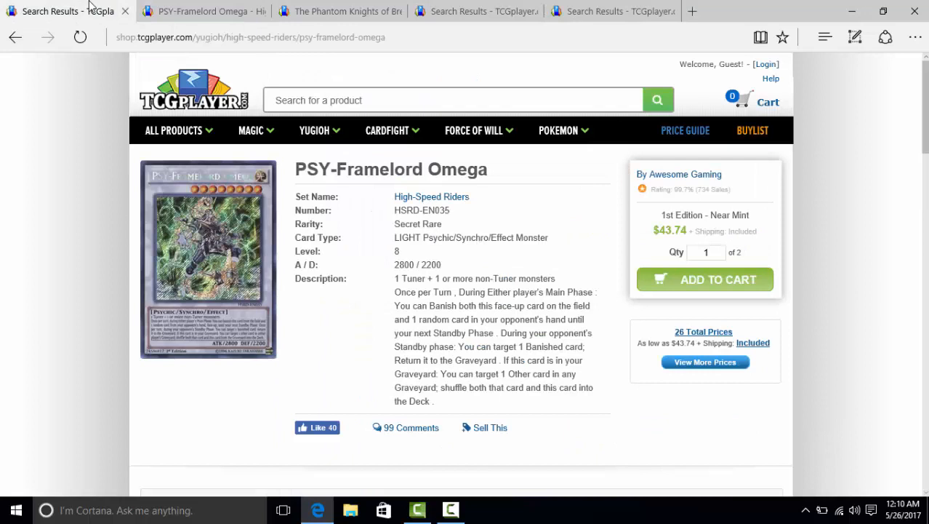